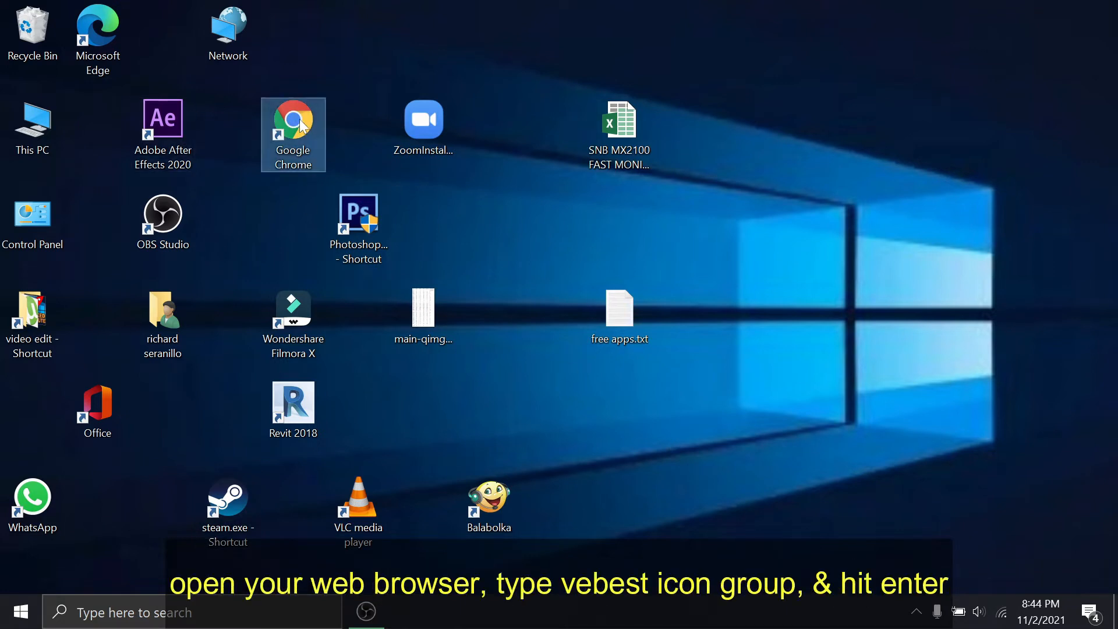
- Launch Google Chrome and reach the VeBest Icon Groups page listing version 2.0.5
{"action": "double_click", "coordinate": [293, 134]}
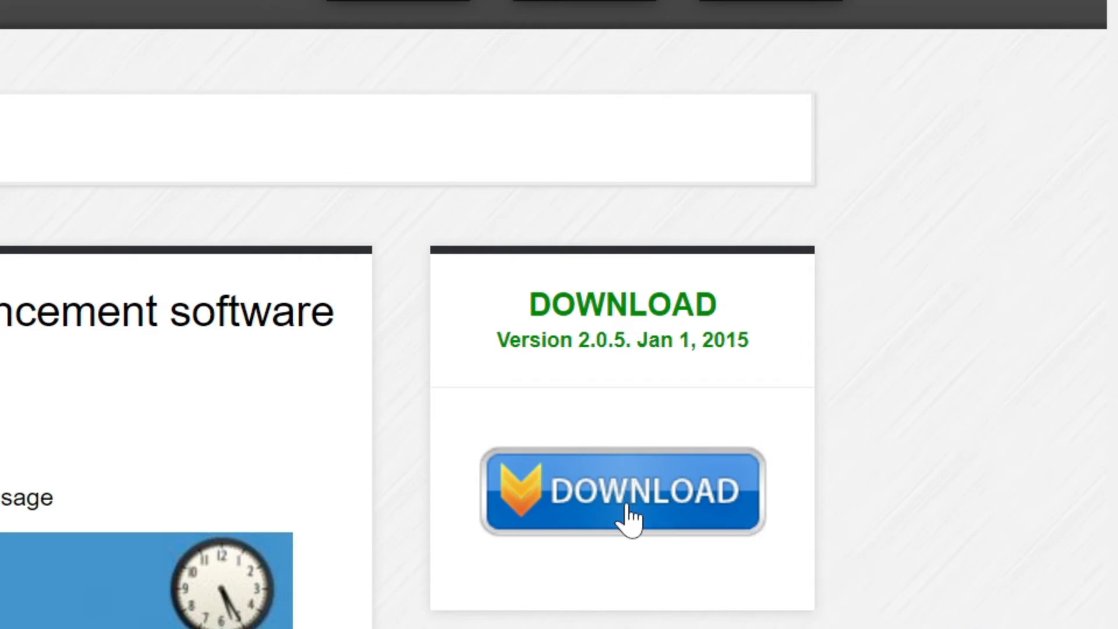
- Download SetupVIG.exe to the Desktop and reveal the saved file in its folder
{"action": "left_click", "coordinate": [621, 491]}
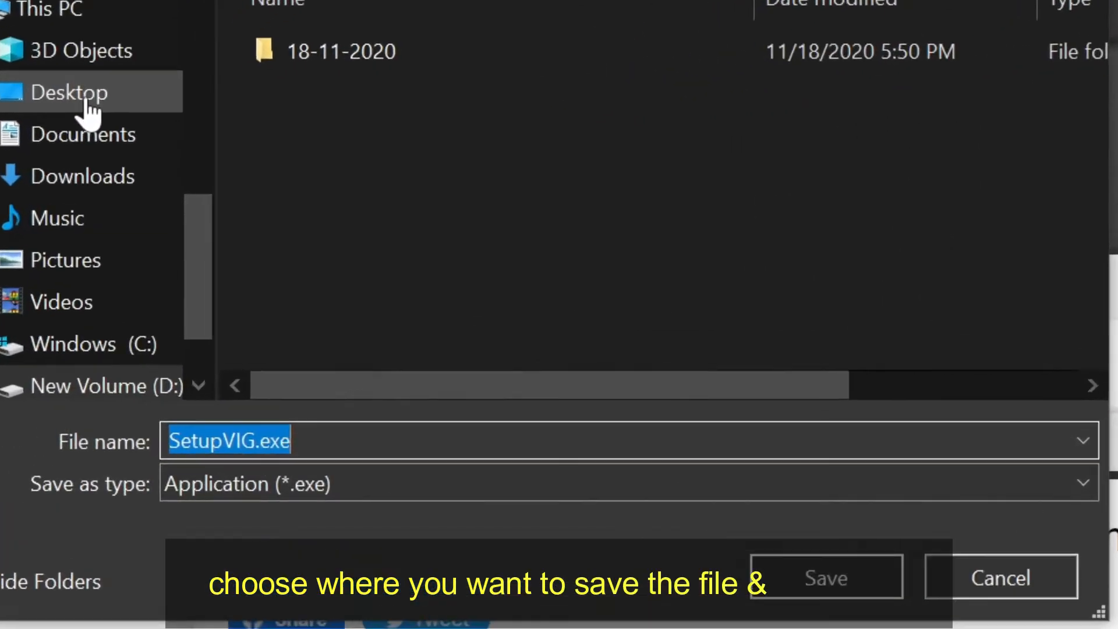
{"action": "left_click", "coordinate": [69, 92]}
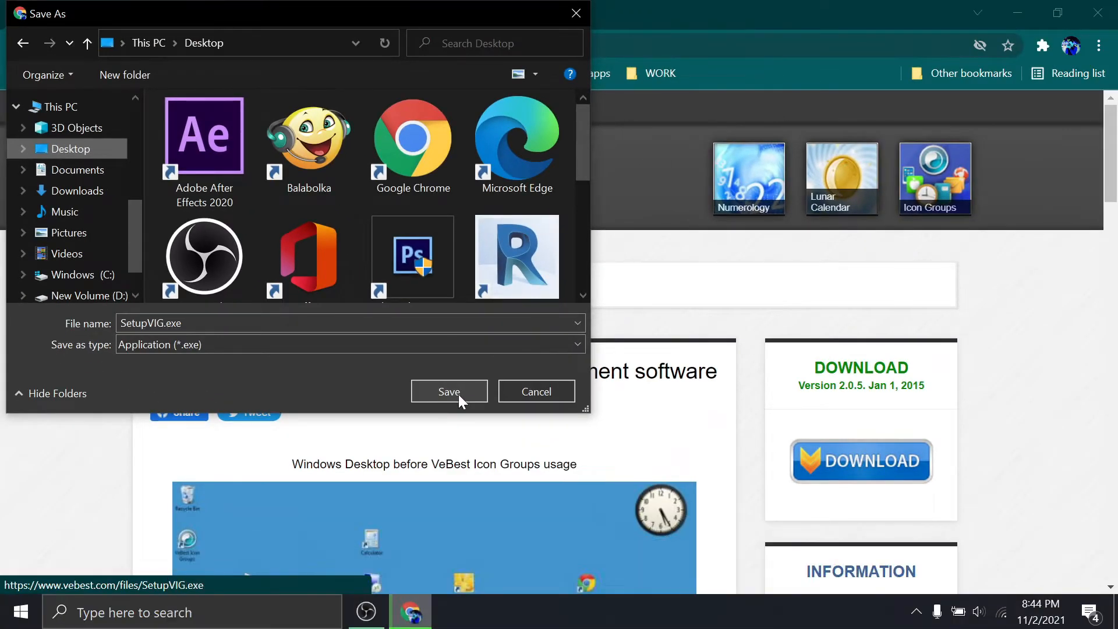
{"action": "left_click", "coordinate": [449, 391]}
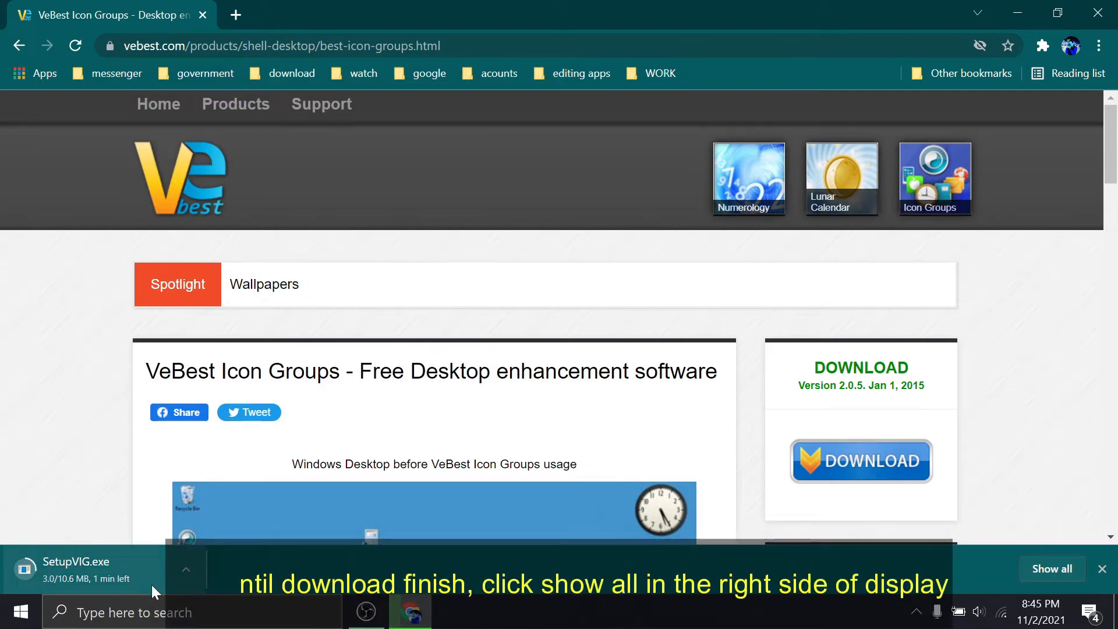
{"action": "left_click", "coordinate": [1051, 569]}
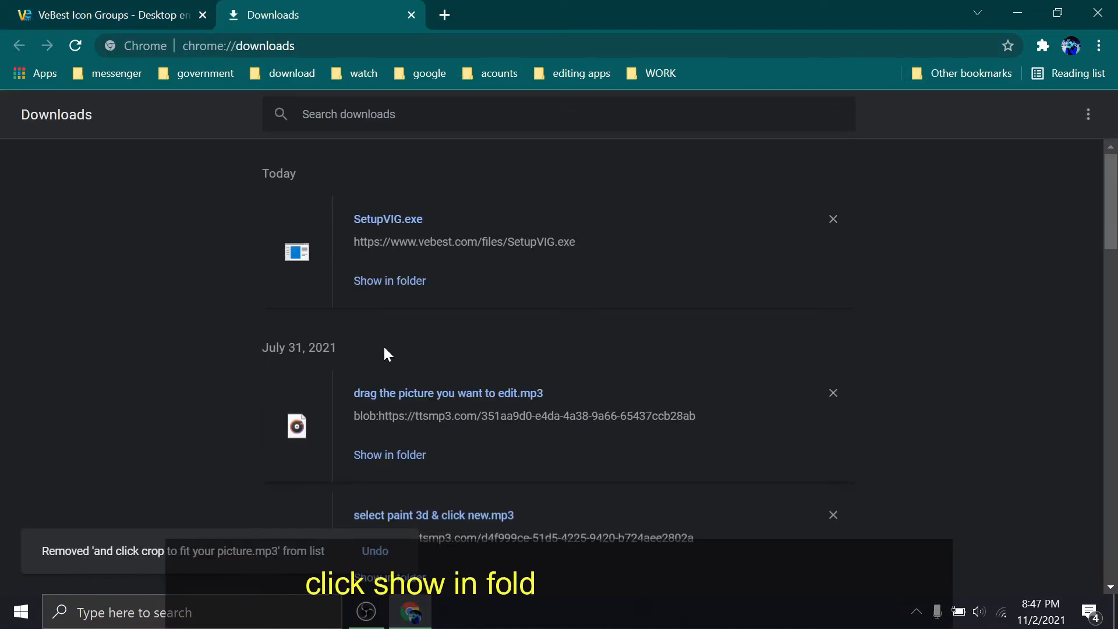
{"action": "left_click", "coordinate": [389, 281]}
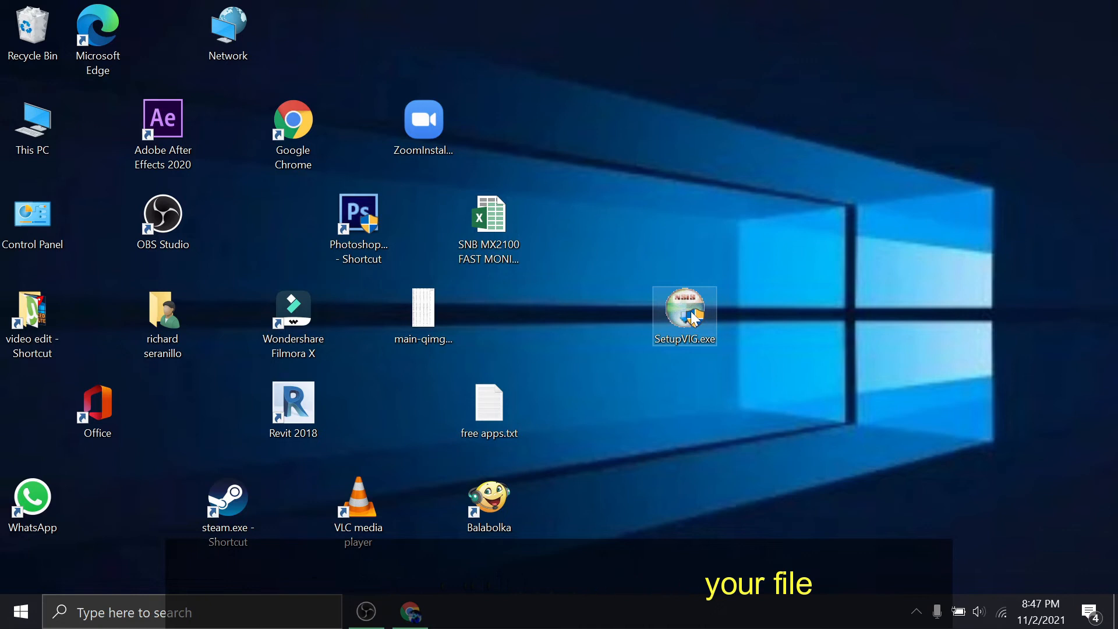
- Run SetupVIG.exe as administrator, accept the license, install to the default folder and close setup
{"action": "right_click", "coordinate": [684, 315]}
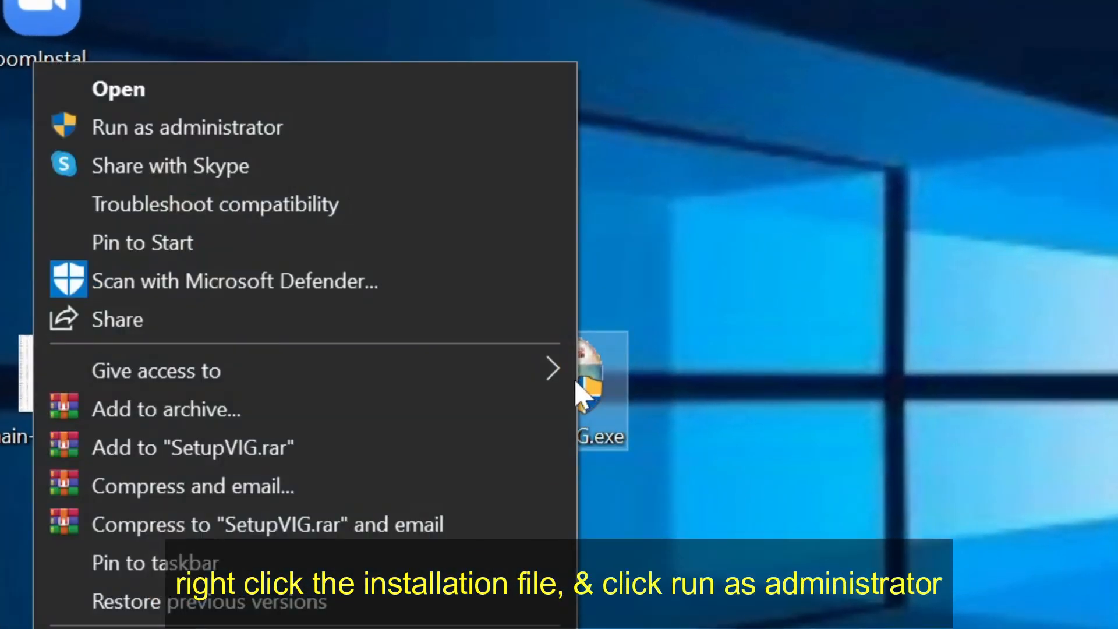
{"action": "left_click", "coordinate": [186, 126]}
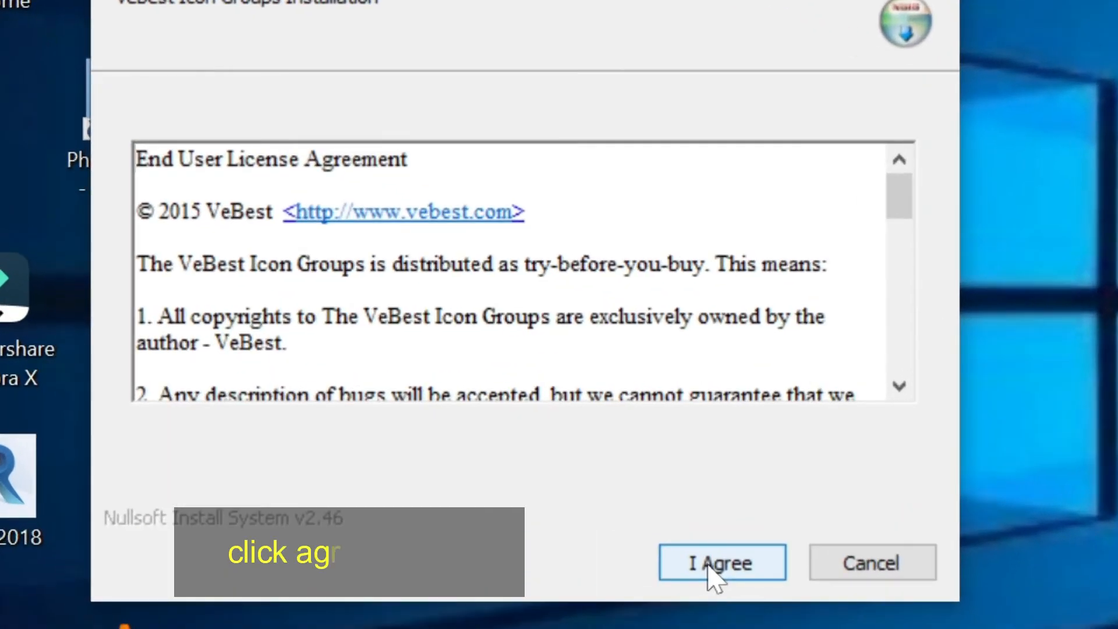
{"action": "left_click", "coordinate": [721, 563]}
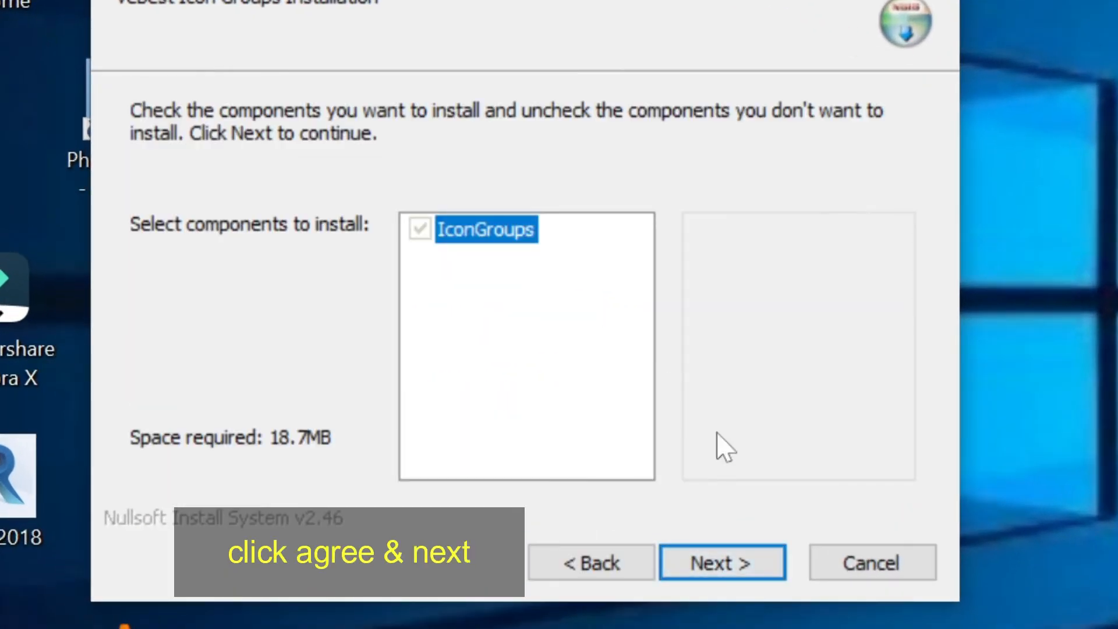
{"action": "left_click", "coordinate": [722, 562]}
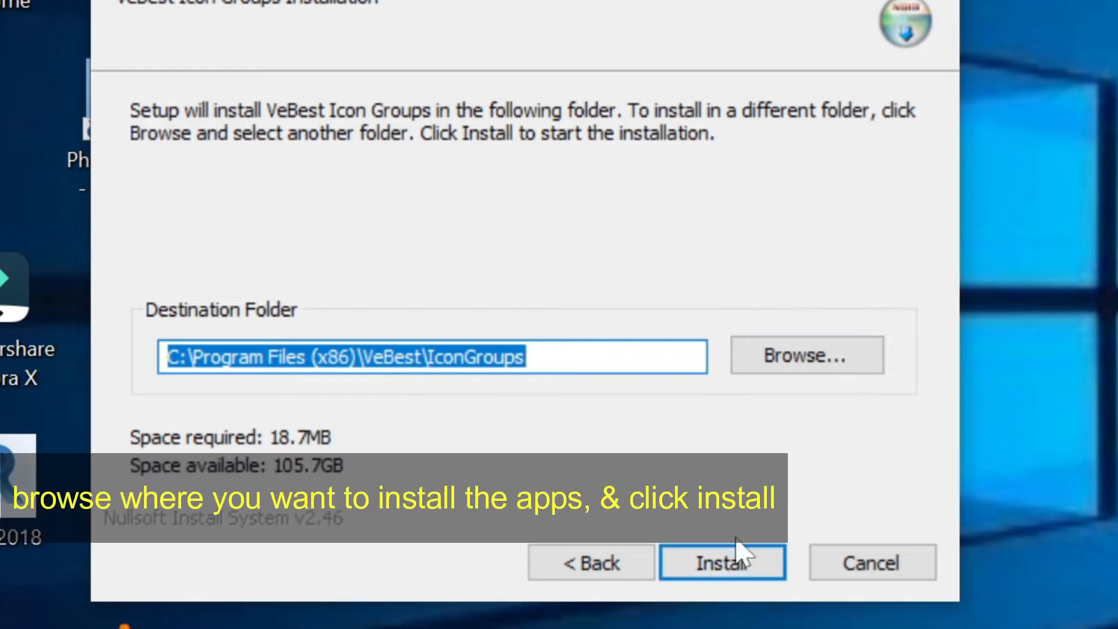
{"action": "left_click", "coordinate": [722, 563]}
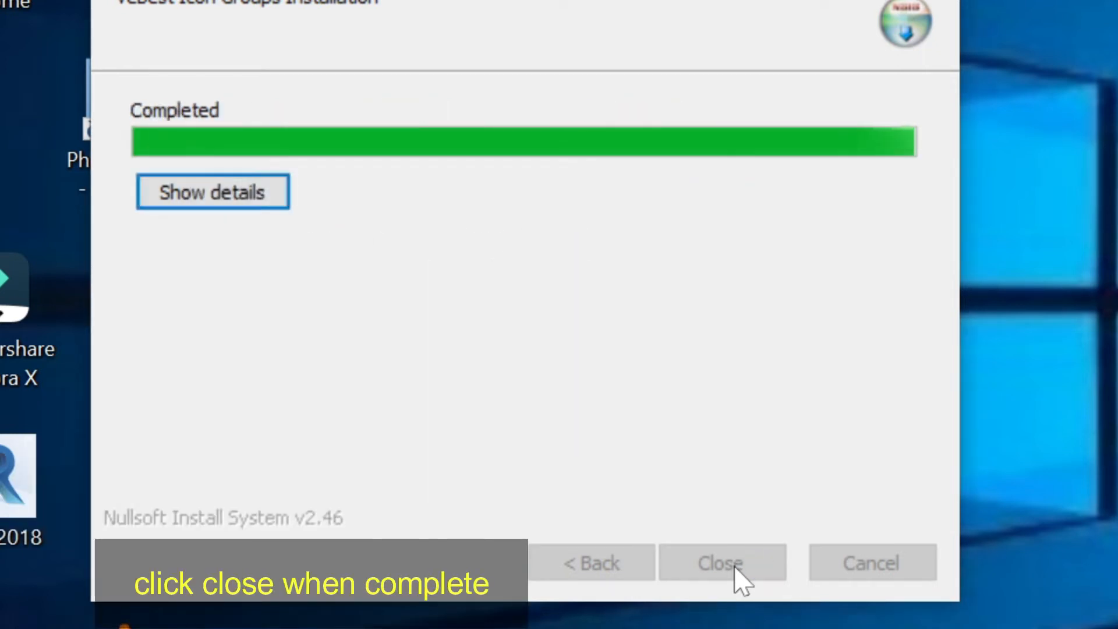
{"action": "mouse_move", "coordinate": [781, 488]}
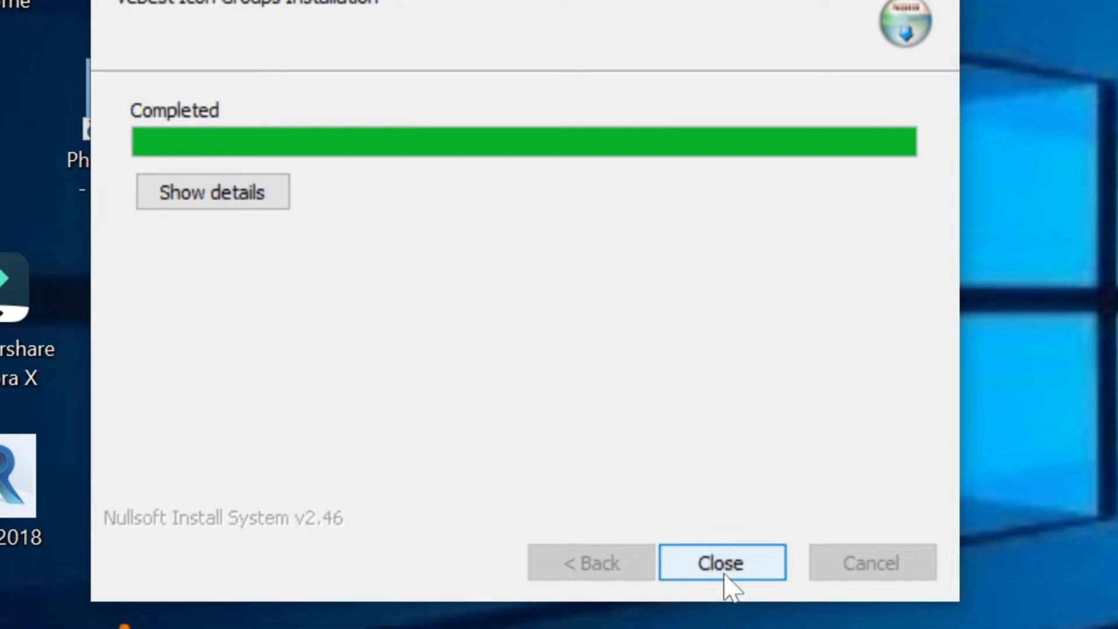
{"action": "left_click", "coordinate": [720, 563]}
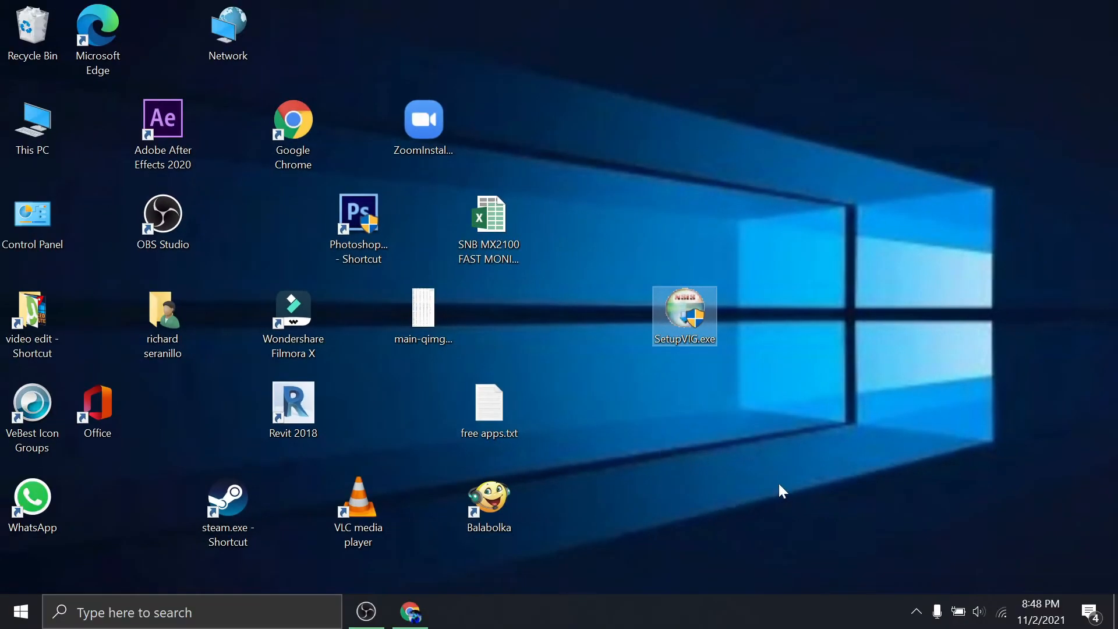
- Start VeBest Icon Groups, review the General settings from its tray icon, and confirm with Ok
{"action": "left_click", "coordinate": [32, 414]}
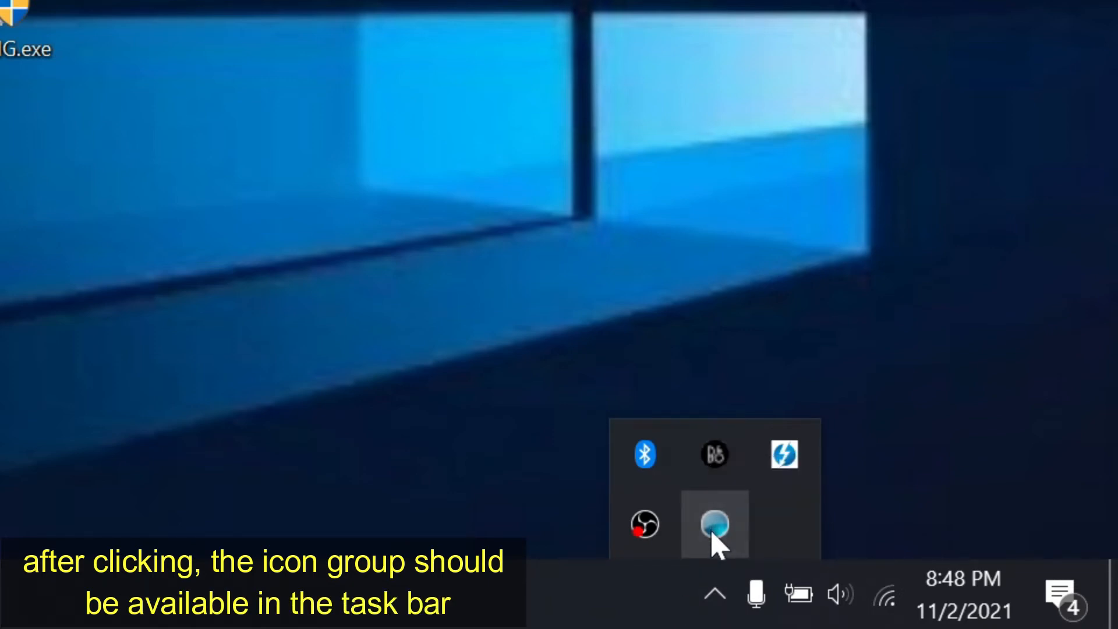
{"action": "left_click", "coordinate": [713, 525]}
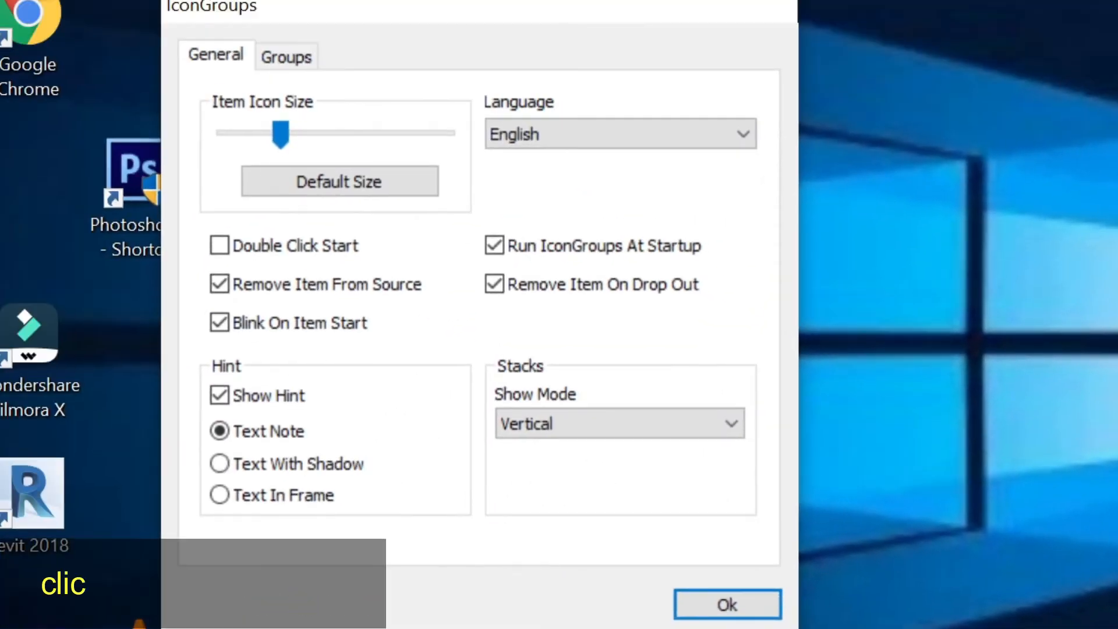
{"action": "left_click", "coordinate": [285, 56]}
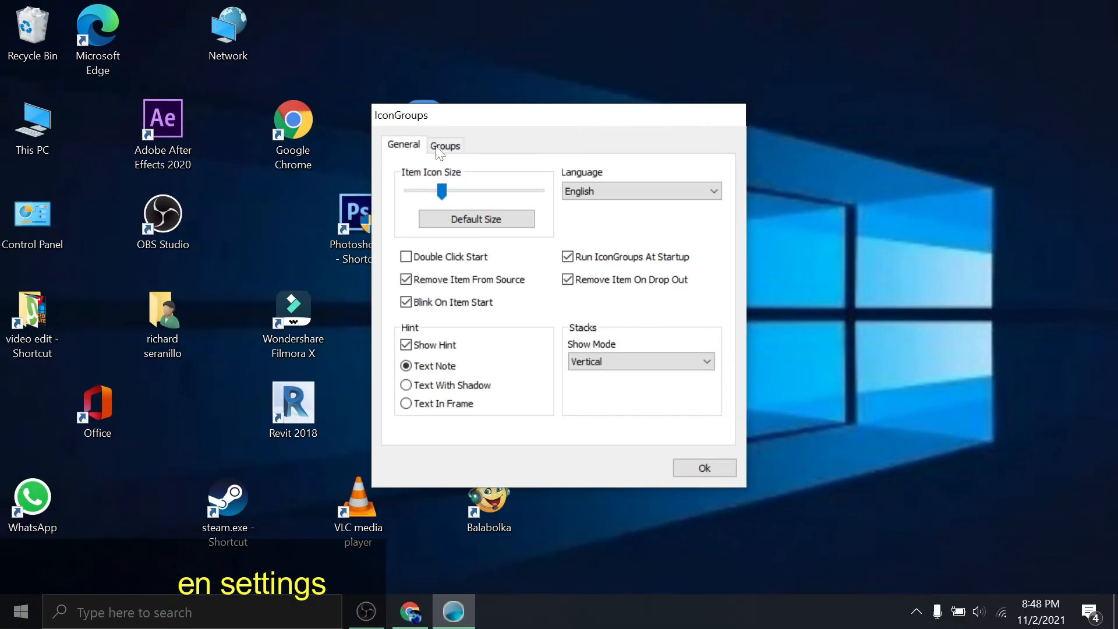
{"action": "left_click", "coordinate": [703, 468]}
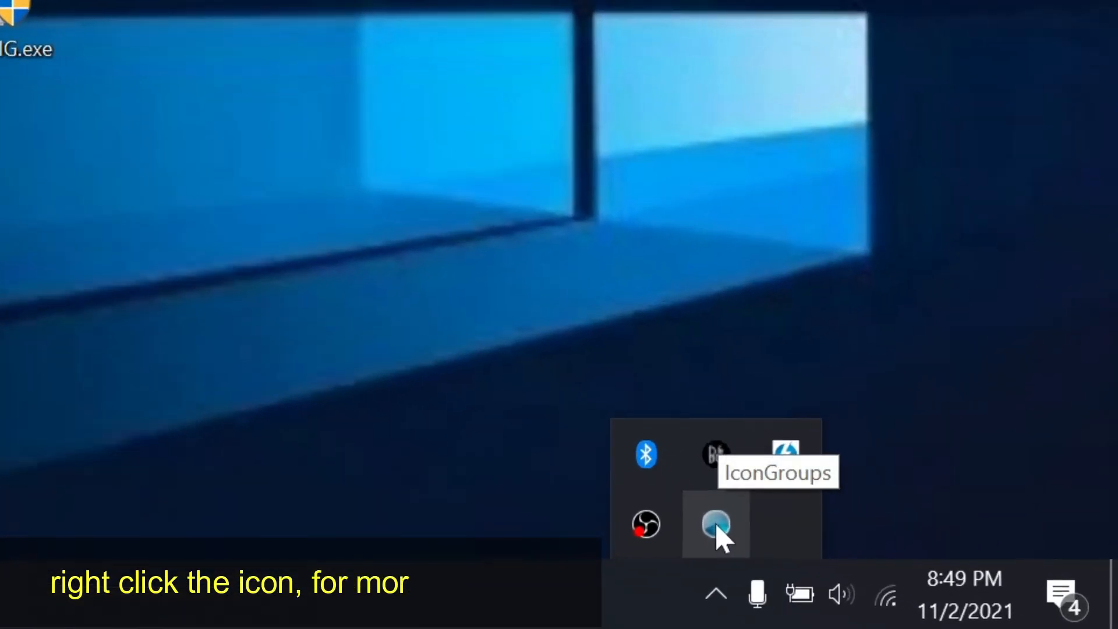
- Show the IconGroups tray menu with Add Line/Circle/Vertical Align Group and Settings
{"action": "right_click", "coordinate": [715, 526]}
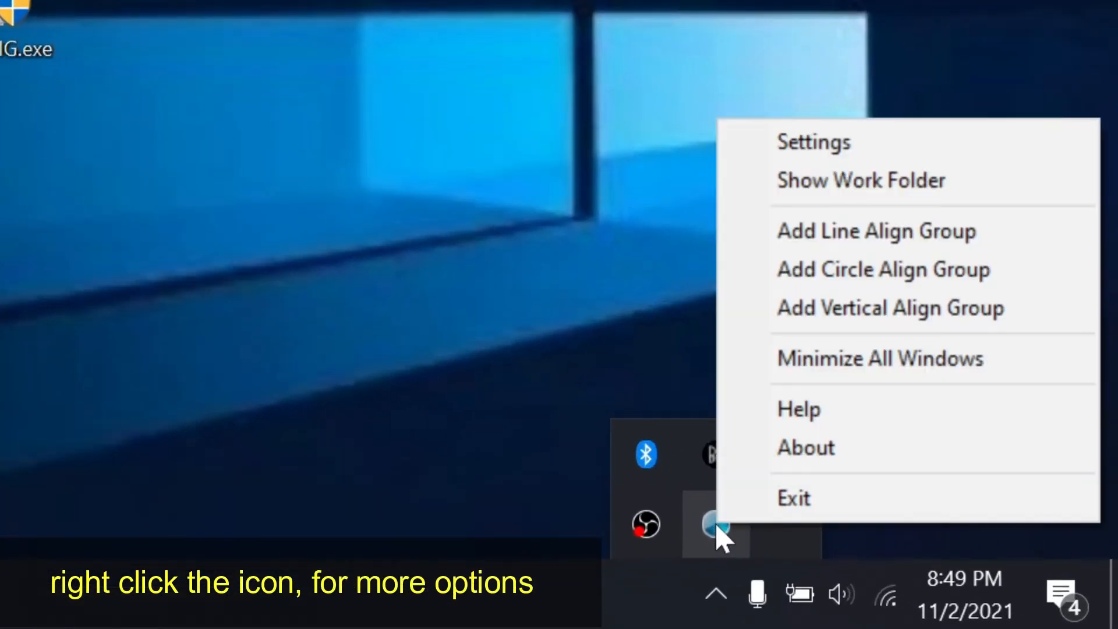
{"action": "mouse_move", "coordinate": [884, 250]}
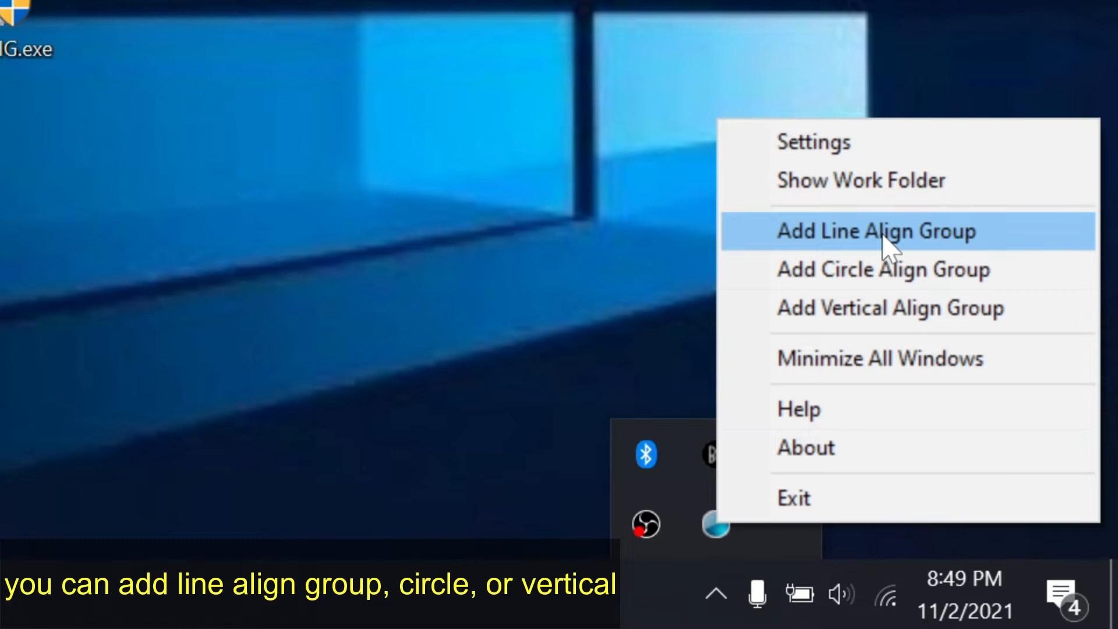
{"action": "mouse_move", "coordinate": [900, 307]}
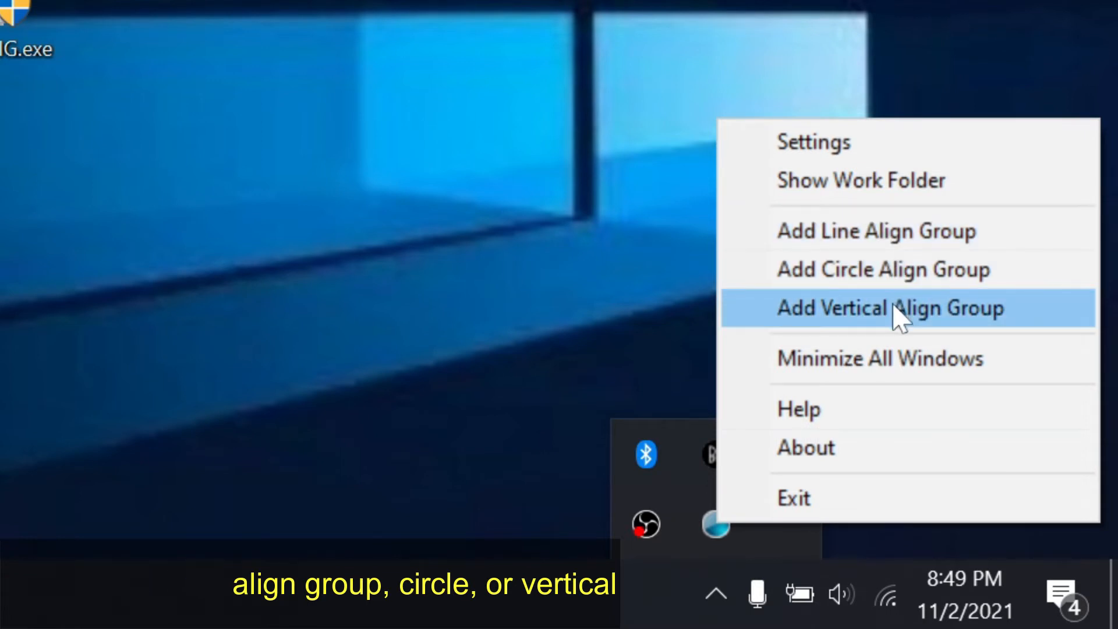
{"action": "mouse_move", "coordinate": [889, 230]}
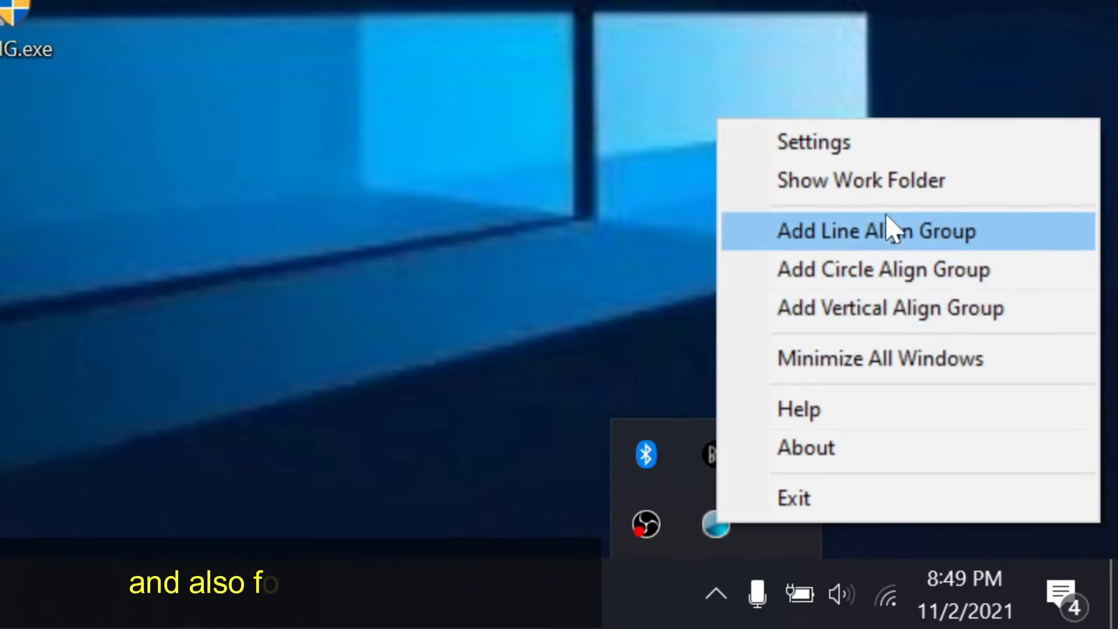
{"action": "mouse_move", "coordinate": [850, 142]}
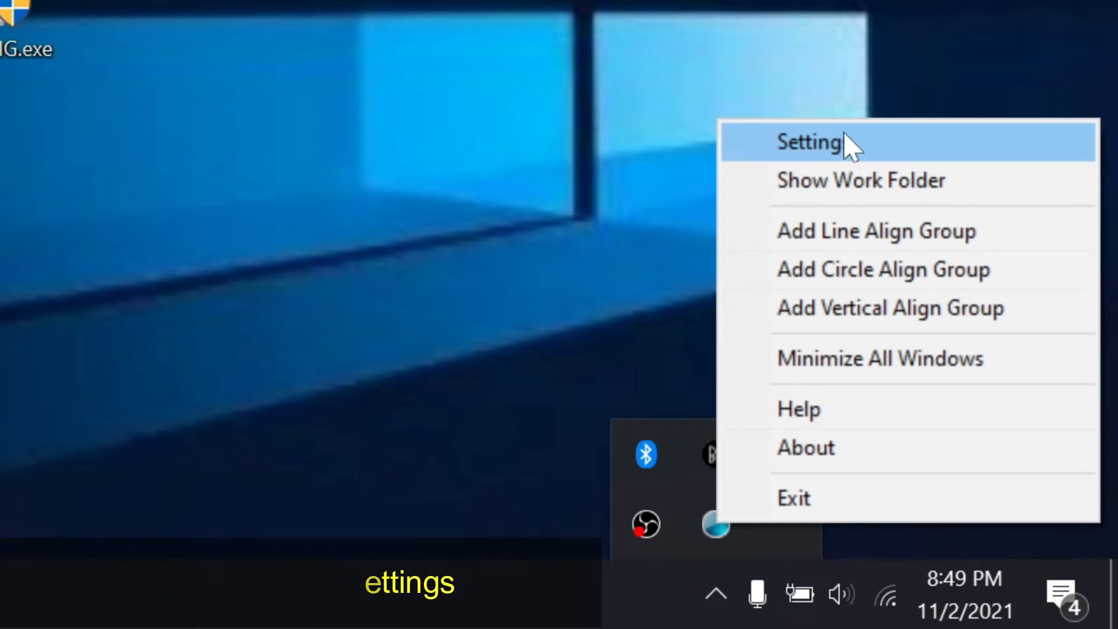
{"action": "left_click", "coordinate": [811, 141]}
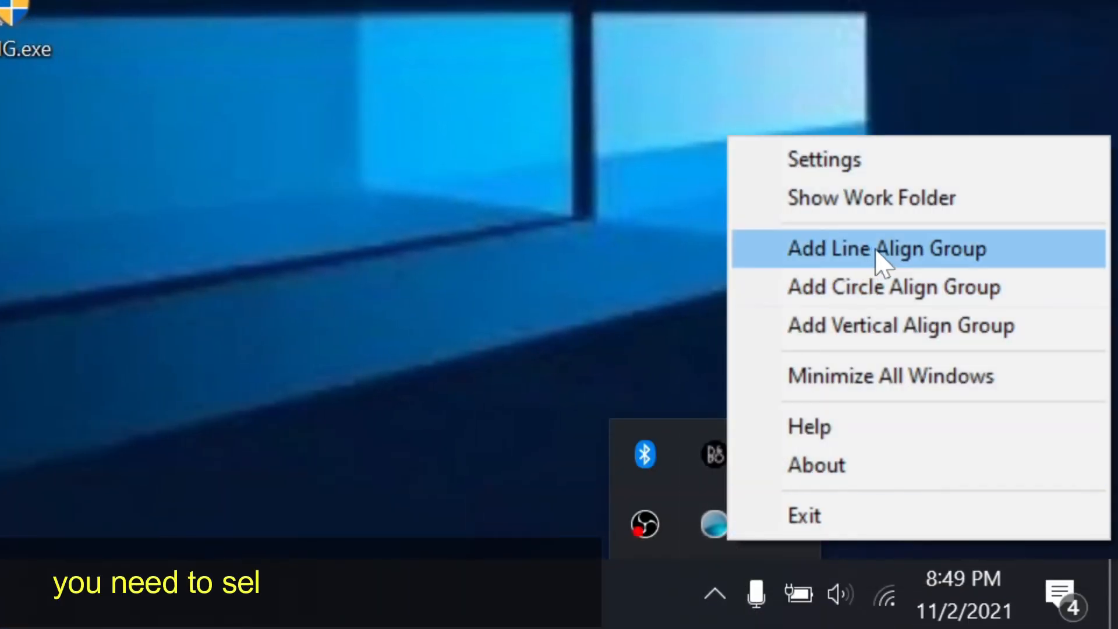
- Add a line group, then a circle align group and a vertical align group to the desktop
{"action": "left_click", "coordinate": [885, 249]}
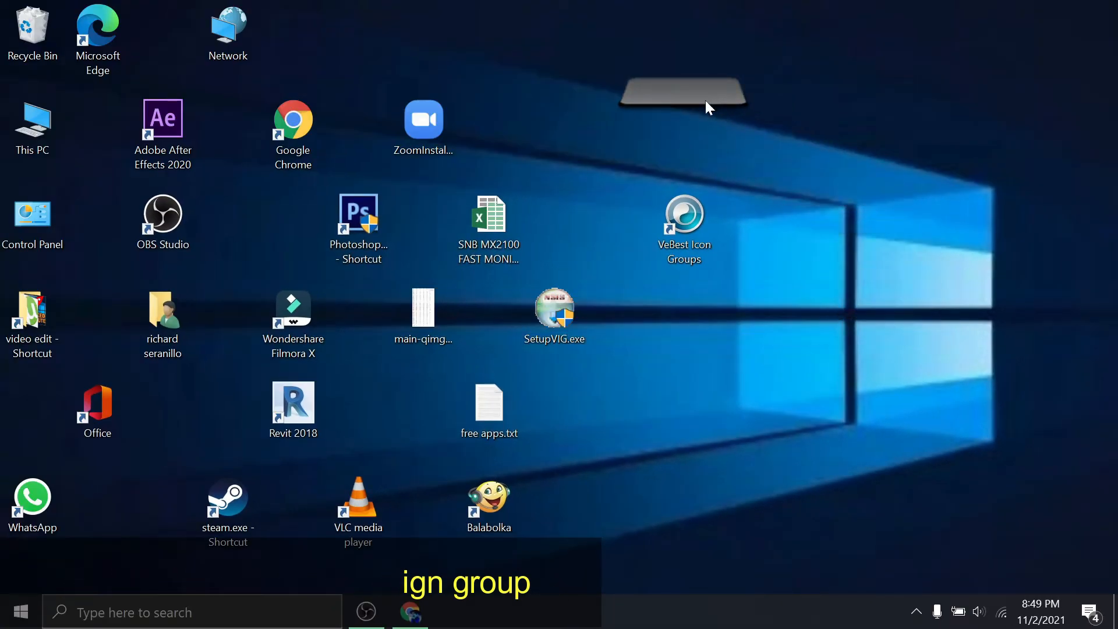
{"action": "mouse_move", "coordinate": [741, 173]}
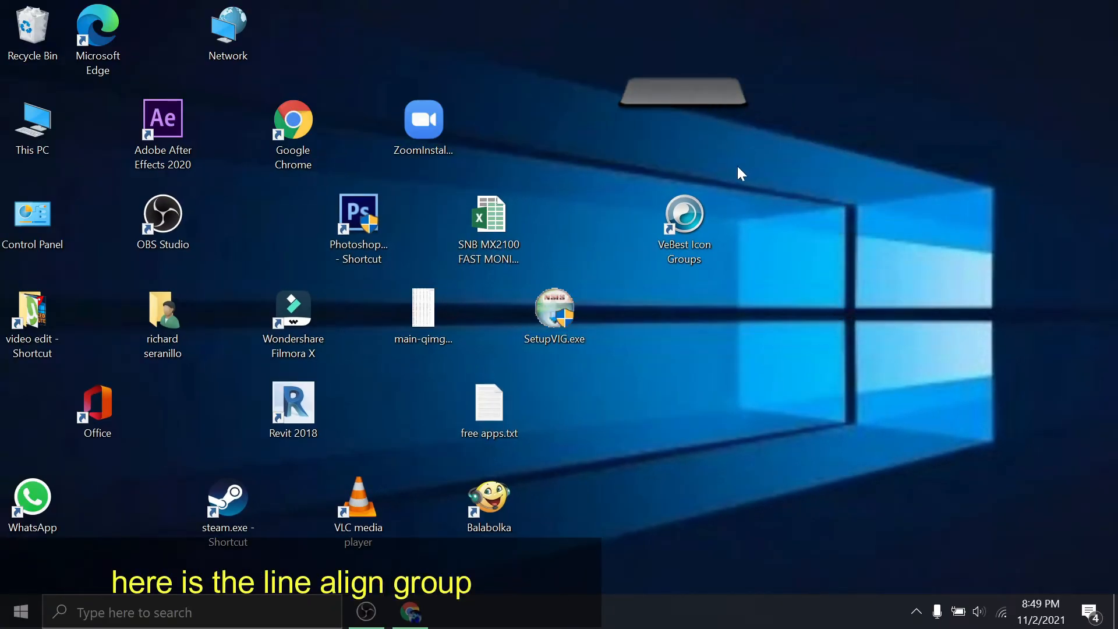
{"action": "left_click", "coordinate": [916, 612]}
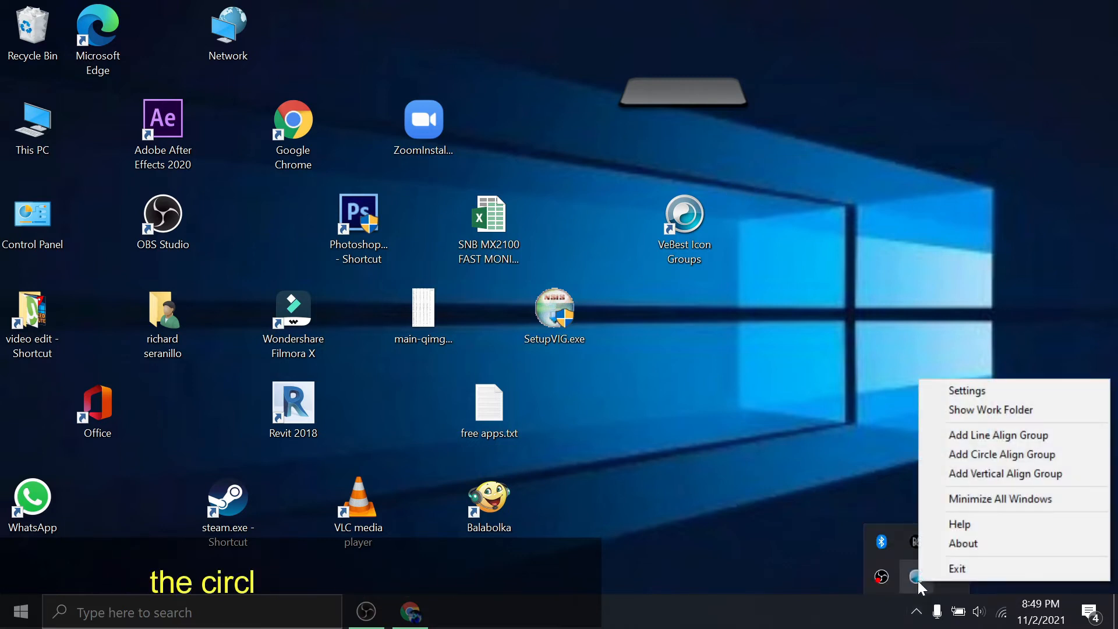
{"action": "mouse_move", "coordinate": [948, 371]}
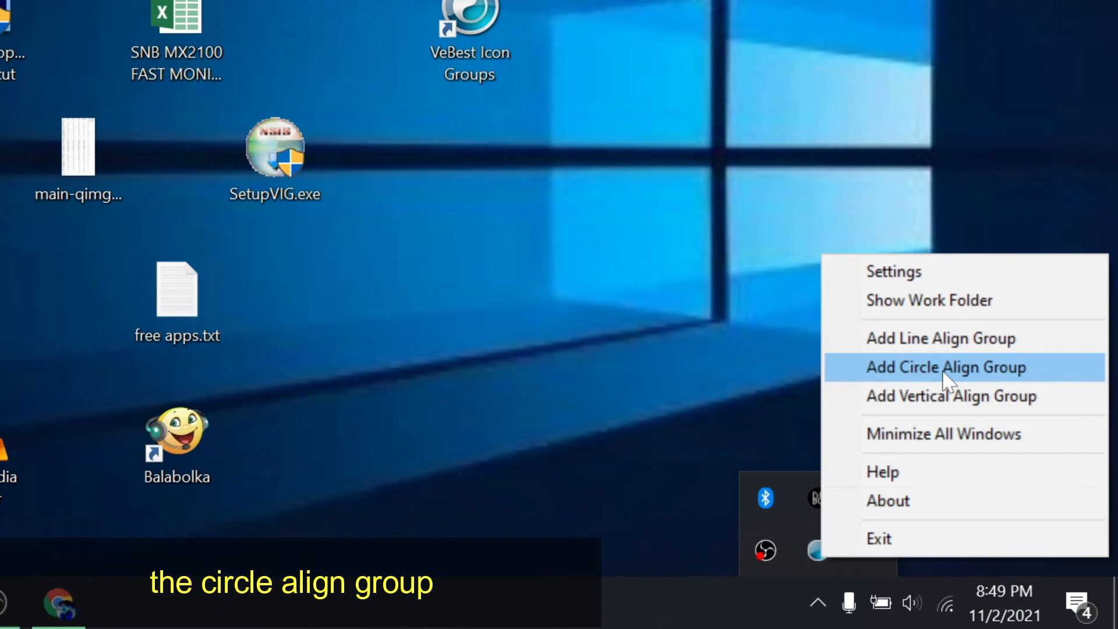
{"action": "left_click", "coordinate": [946, 367]}
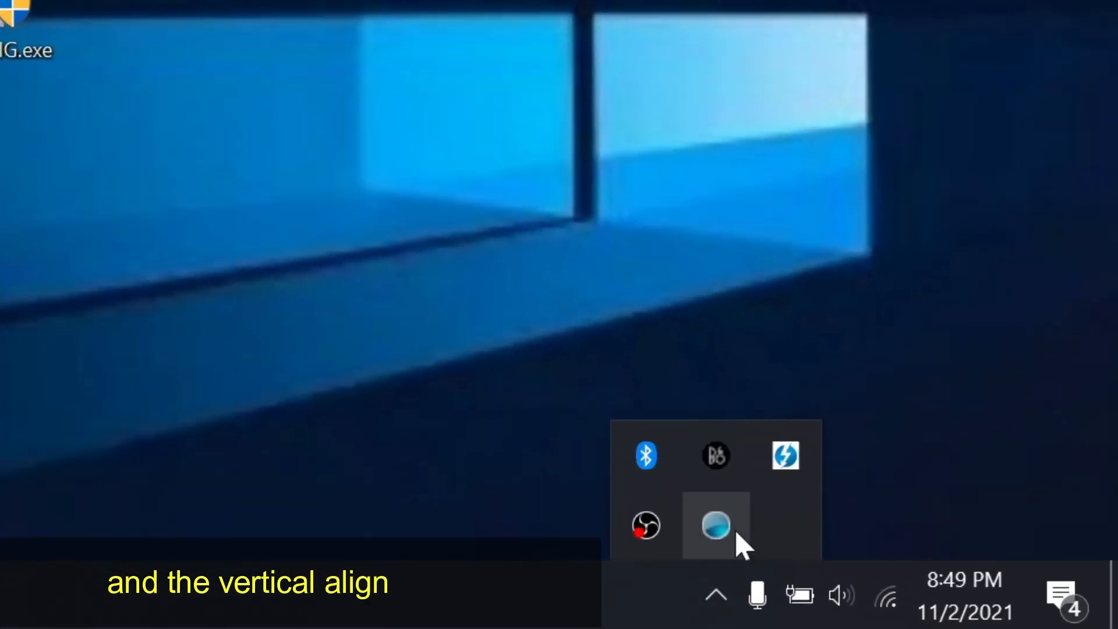
{"action": "right_click", "coordinate": [715, 525]}
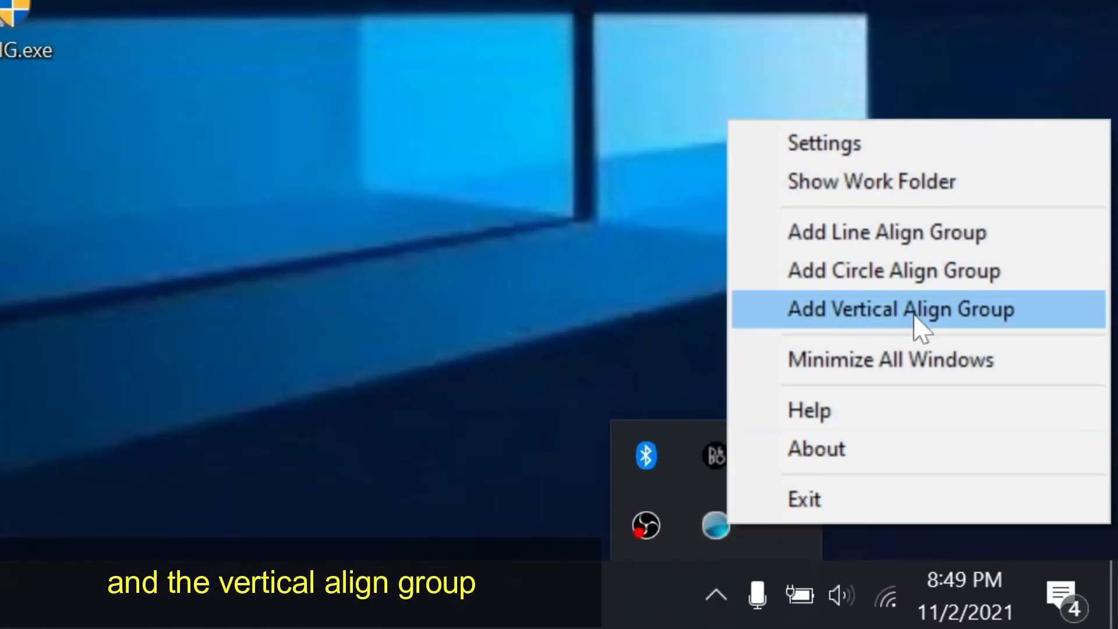
{"action": "left_click", "coordinate": [899, 309]}
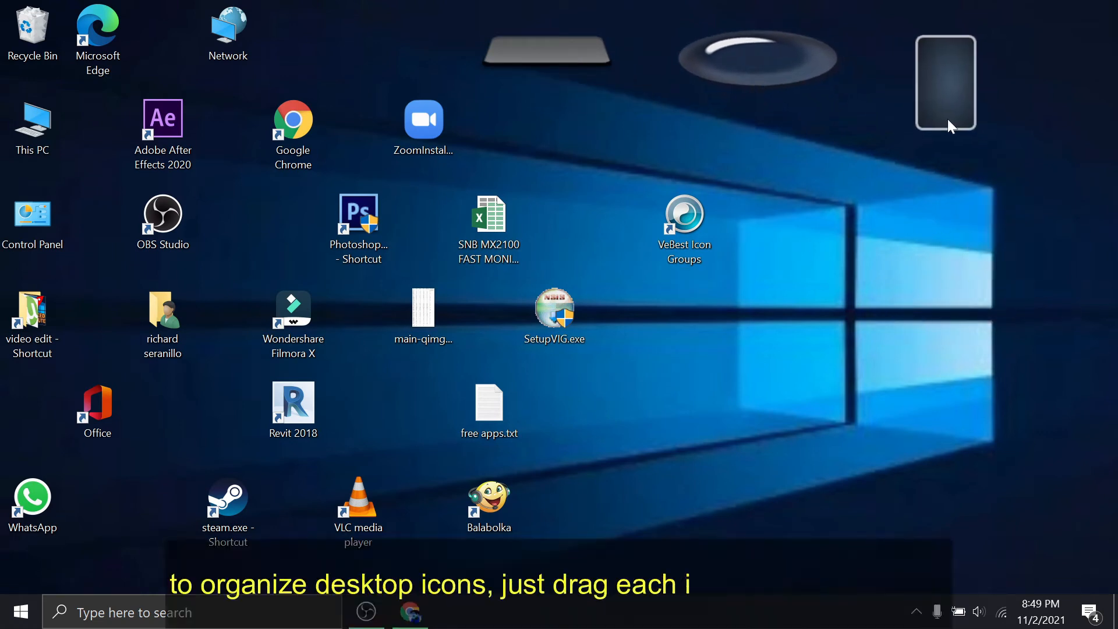
{"action": "mouse_move", "coordinate": [609, 161]}
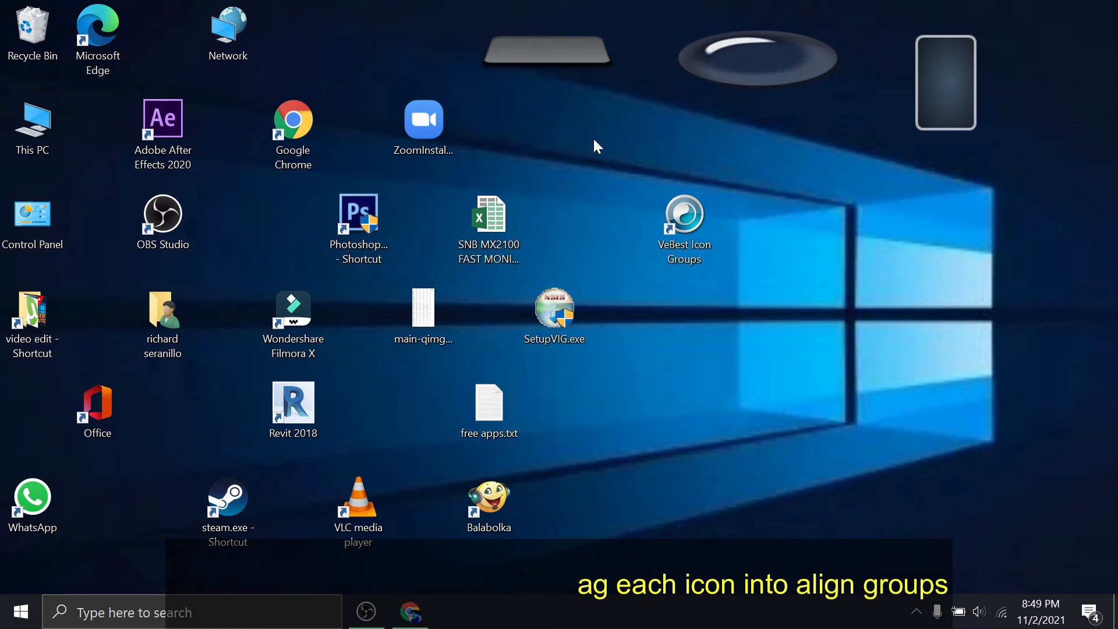
{"action": "left_click", "coordinate": [292, 136]}
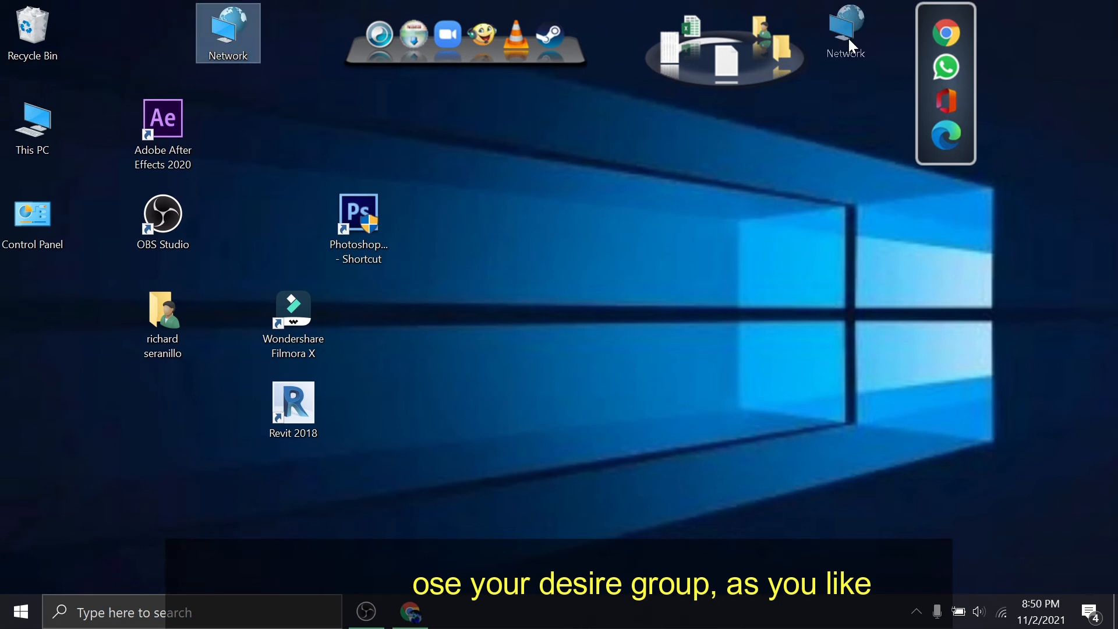
{"action": "mouse_move", "coordinate": [254, 177]}
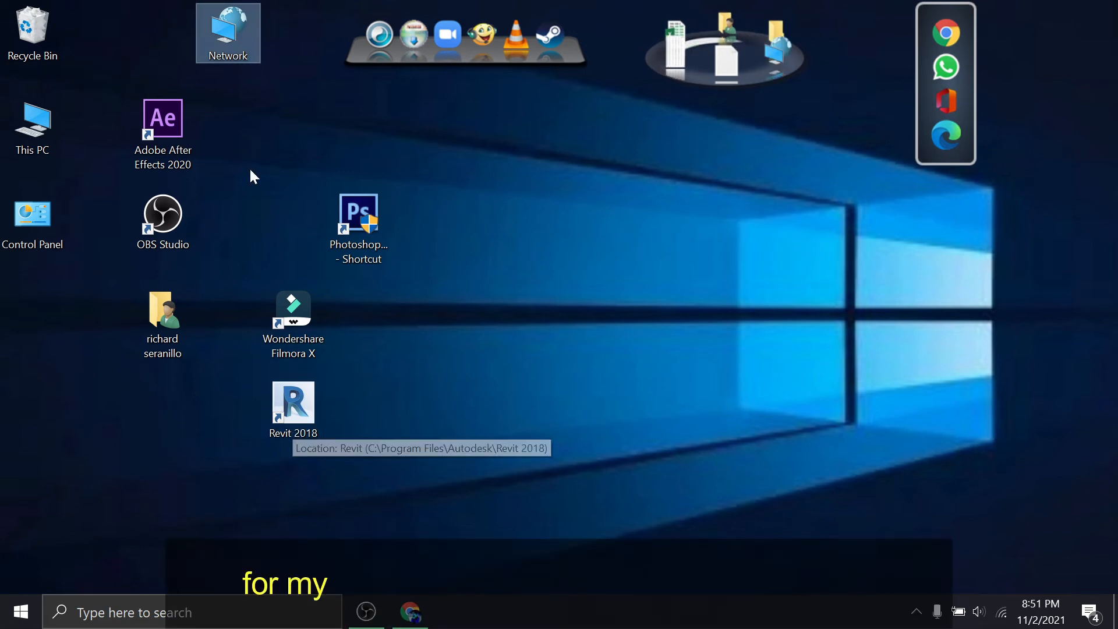
{"action": "mouse_move", "coordinate": [719, 40]}
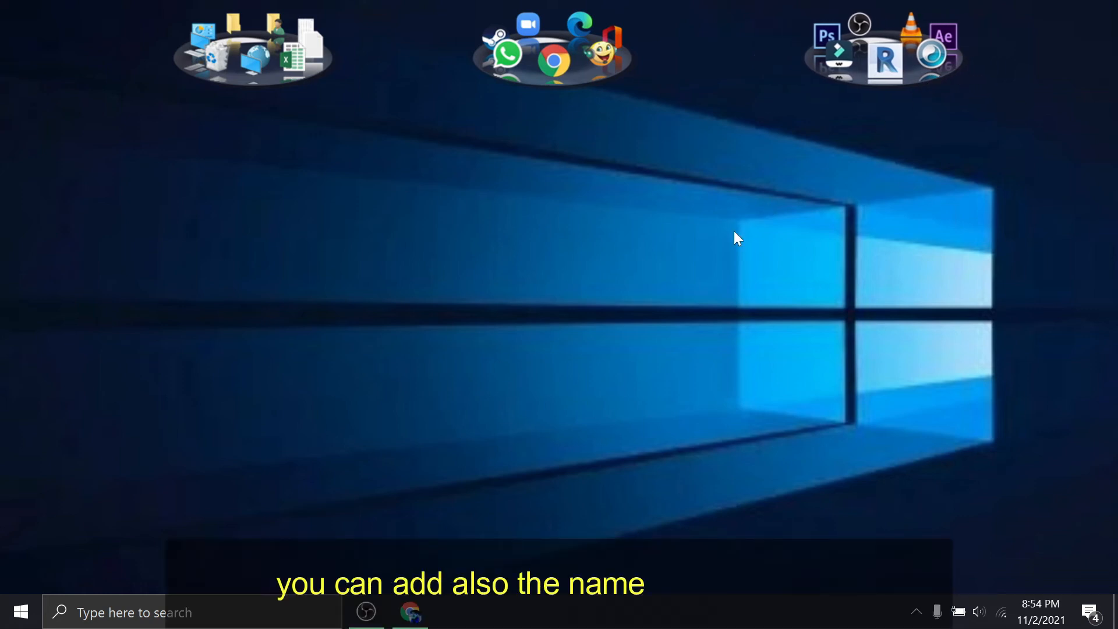
{"action": "mouse_move", "coordinate": [599, 237]}
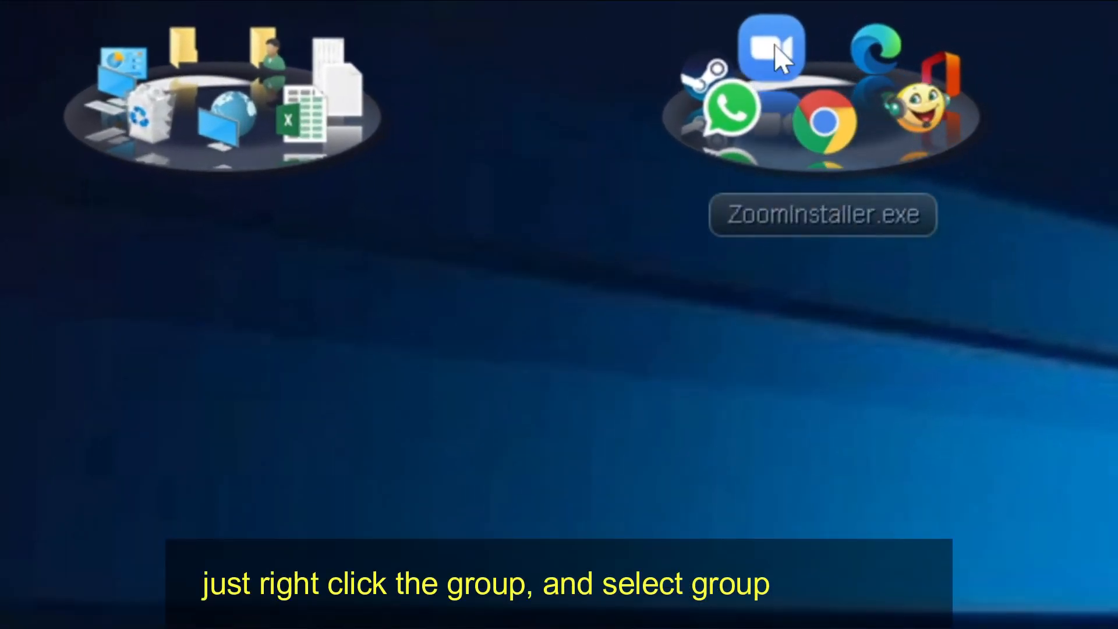
{"action": "mouse_move", "coordinate": [229, 329]}
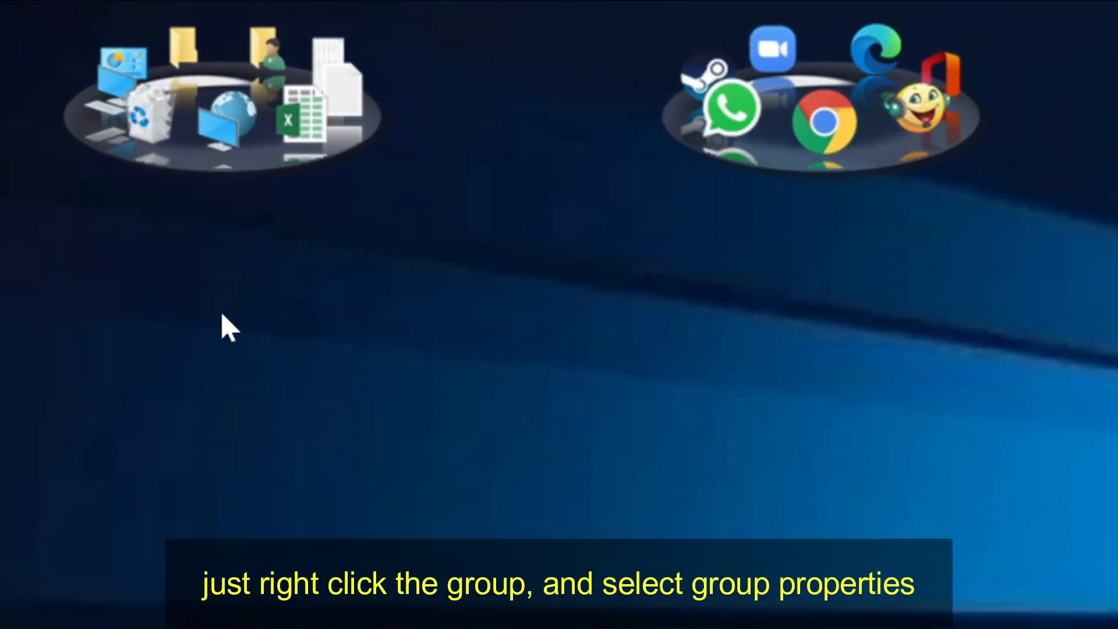
- Name the left icon group FILES through its Group Properties
{"action": "right_click", "coordinate": [222, 93]}
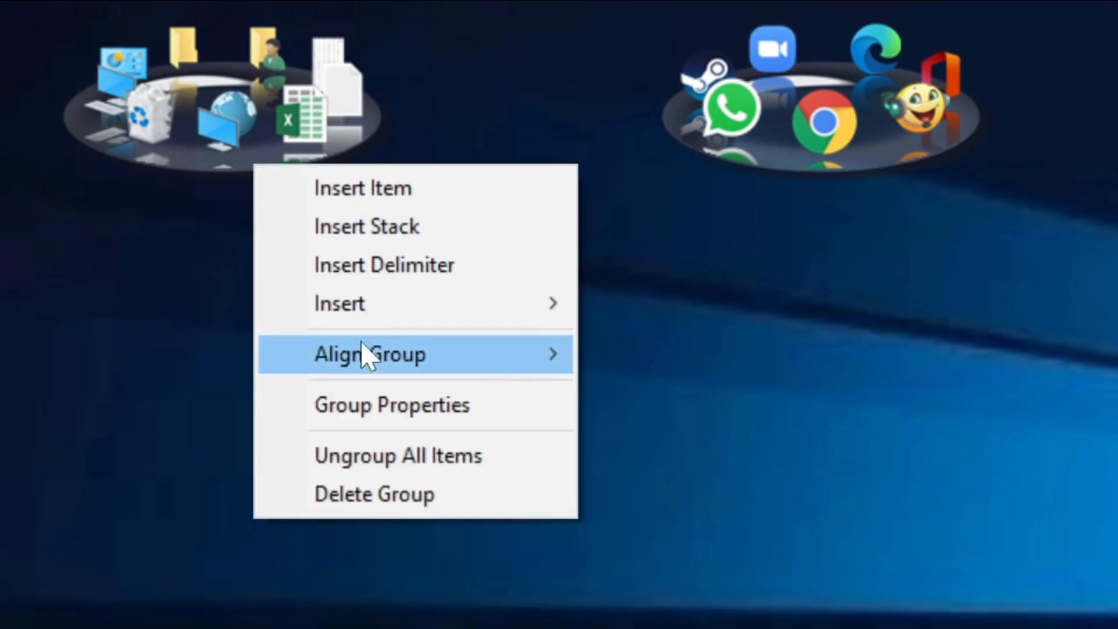
{"action": "left_click", "coordinate": [391, 404]}
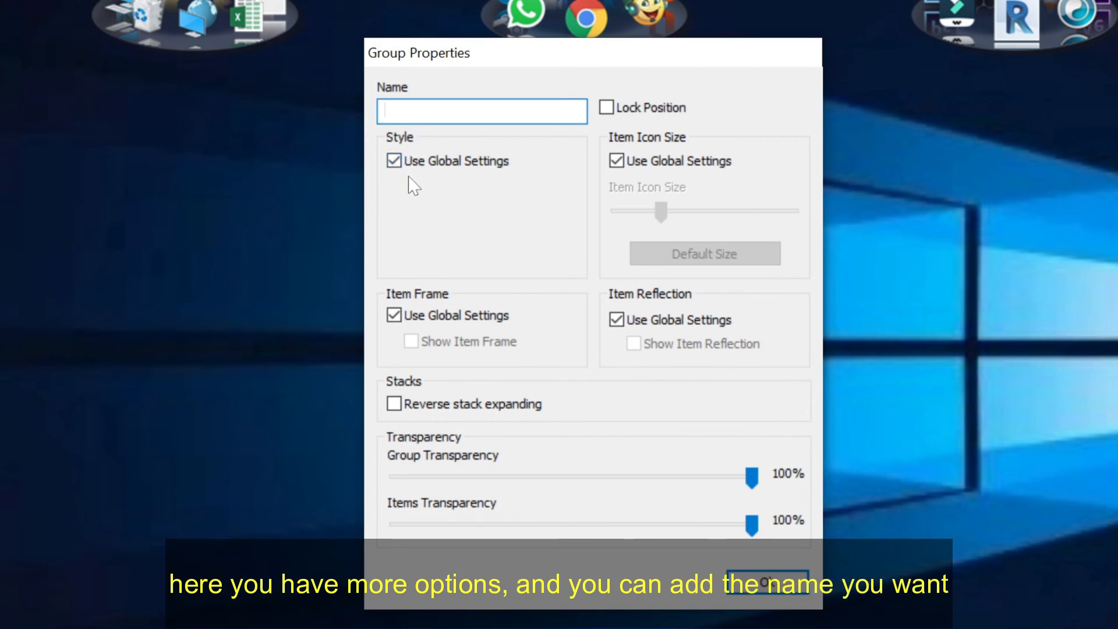
{"action": "type", "text": "FILE"}
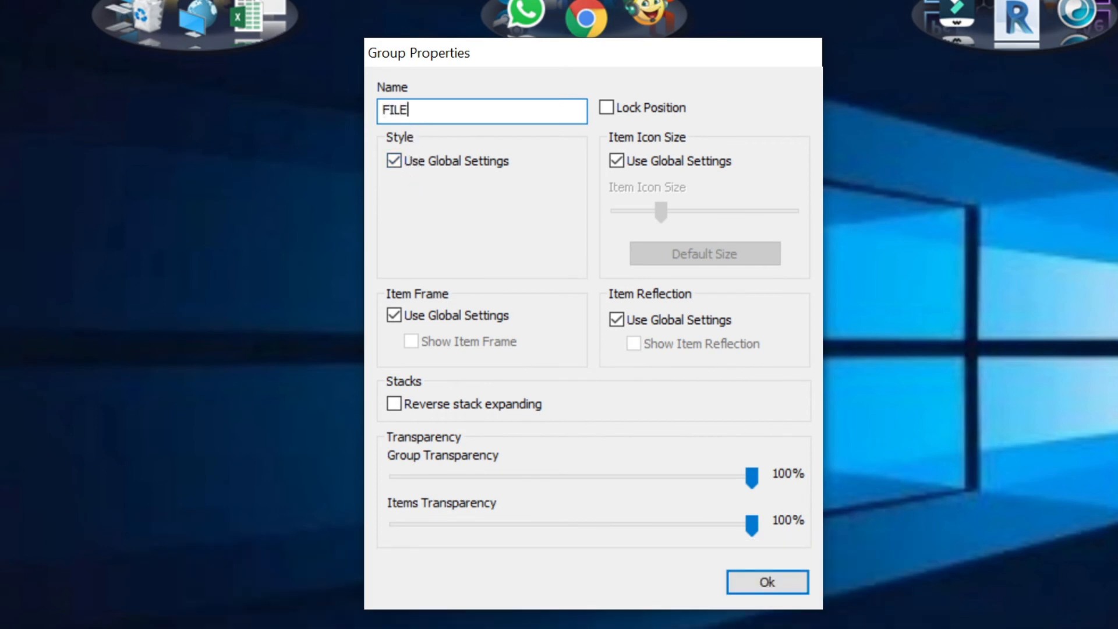
{"action": "type", "text": "S"}
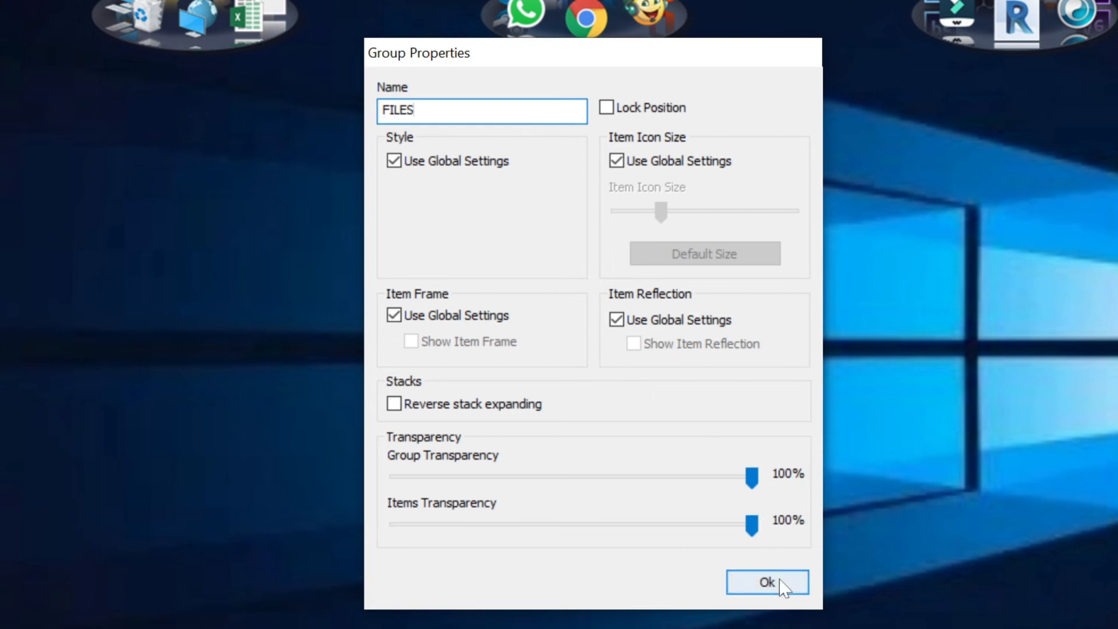
{"action": "left_click", "coordinate": [767, 583]}
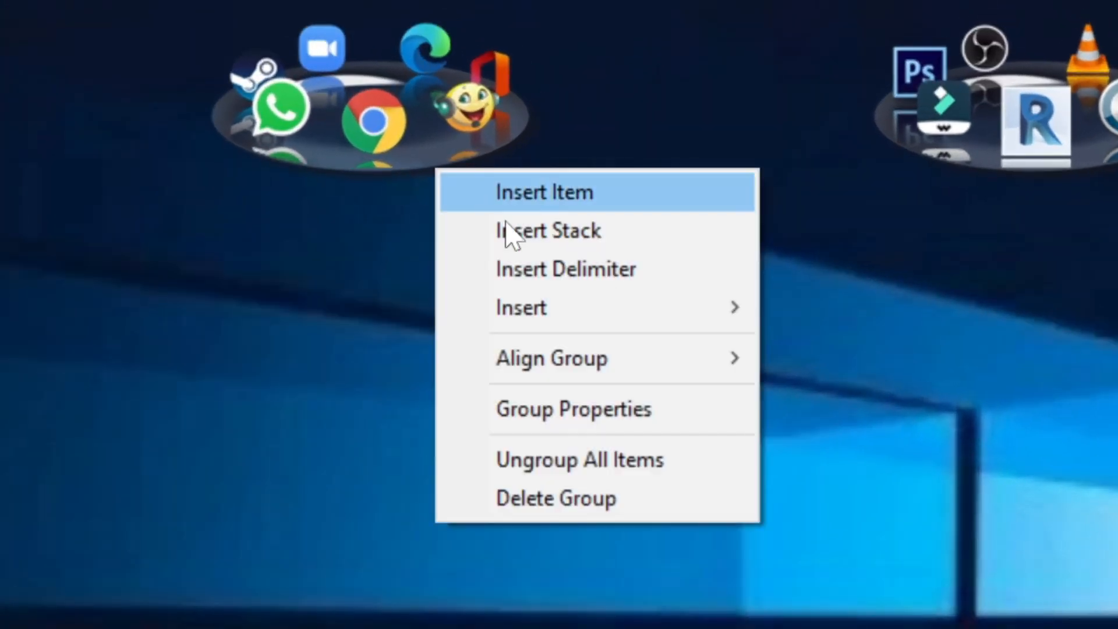
- Enter MEDIA as the name of the middle icon group
{"action": "left_click", "coordinate": [573, 409]}
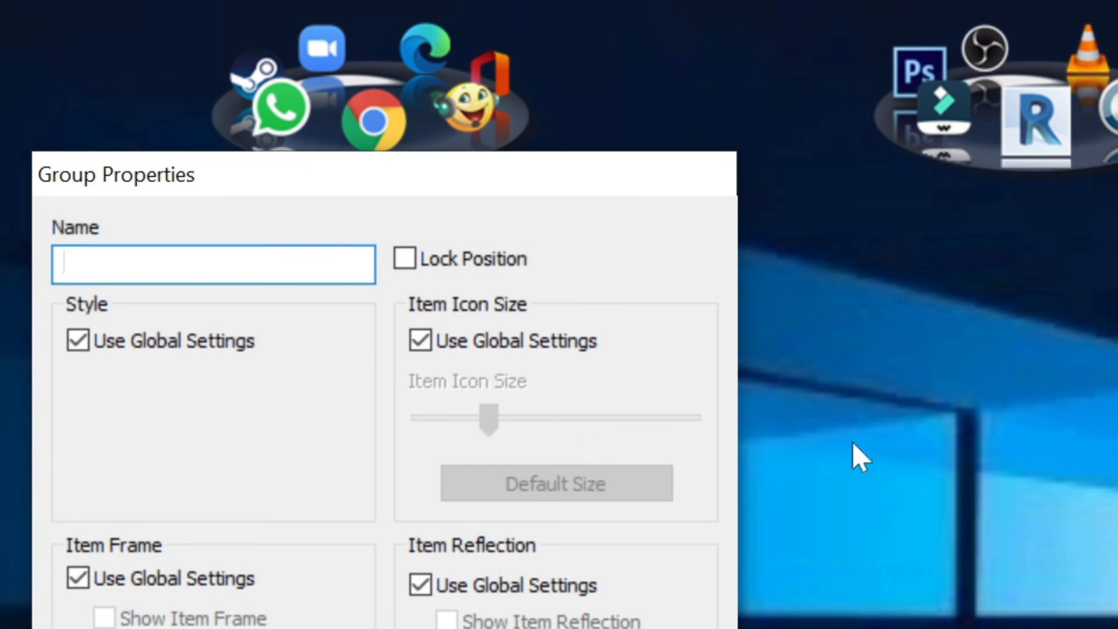
{"action": "type", "text": "MEDIA"}
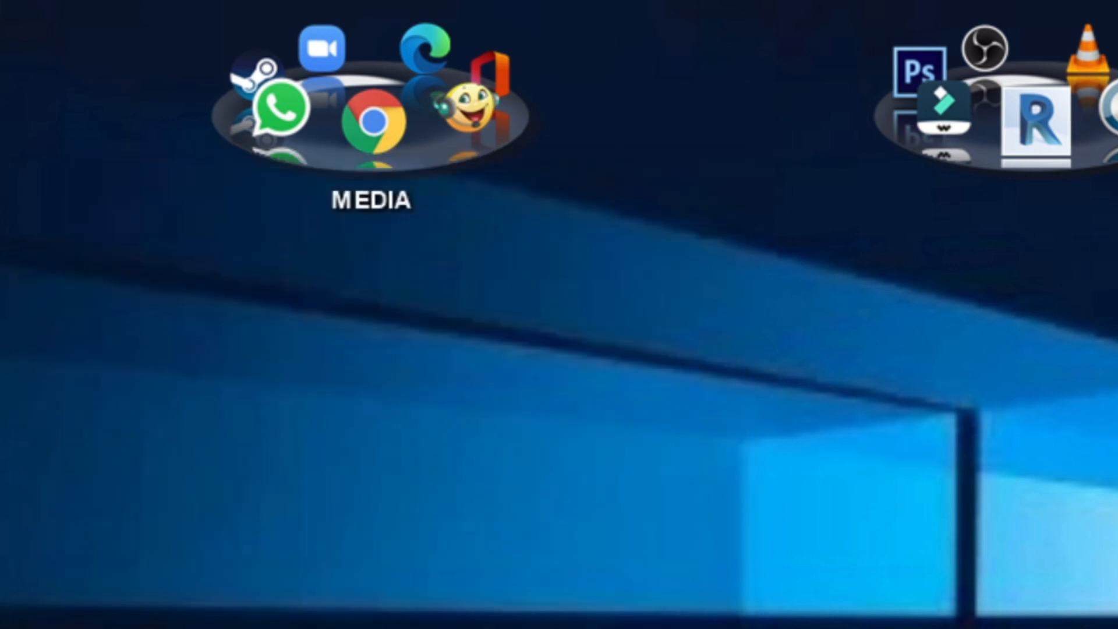
- Enter APPS as the name in the right-hand group's properties dialog
{"action": "right_click", "coordinate": [649, 121]}
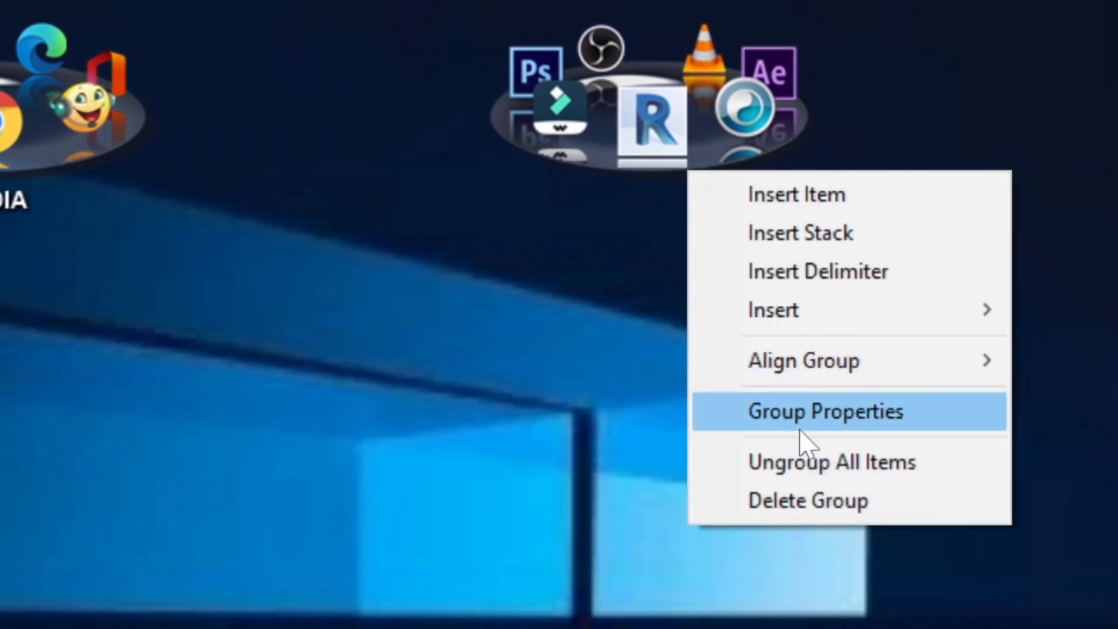
{"action": "mouse_move", "coordinate": [827, 413]}
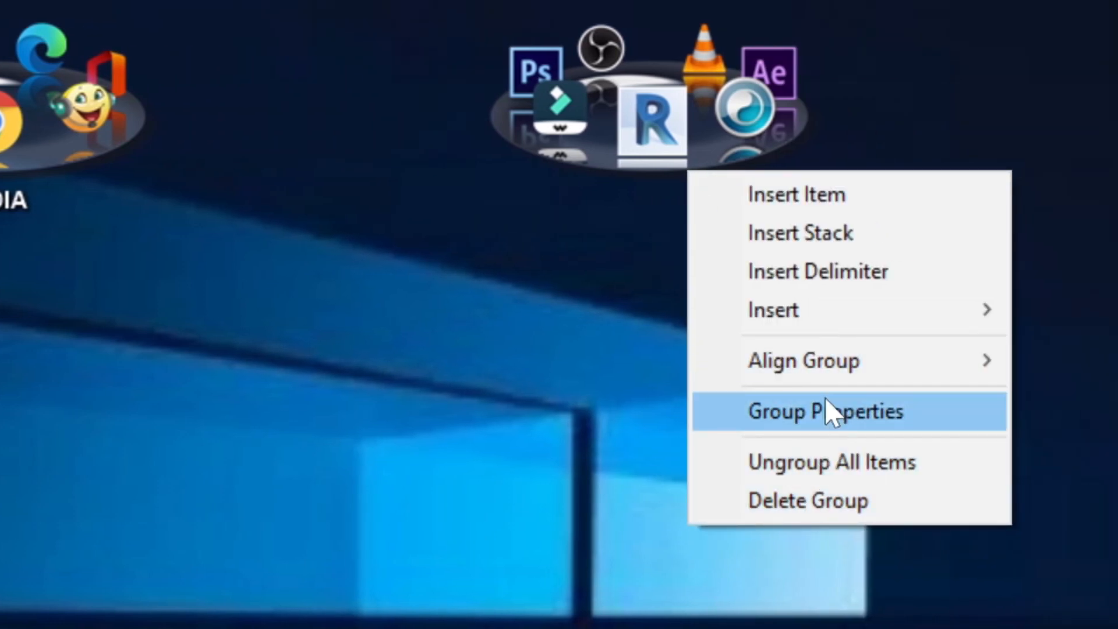
{"action": "left_click", "coordinate": [826, 411]}
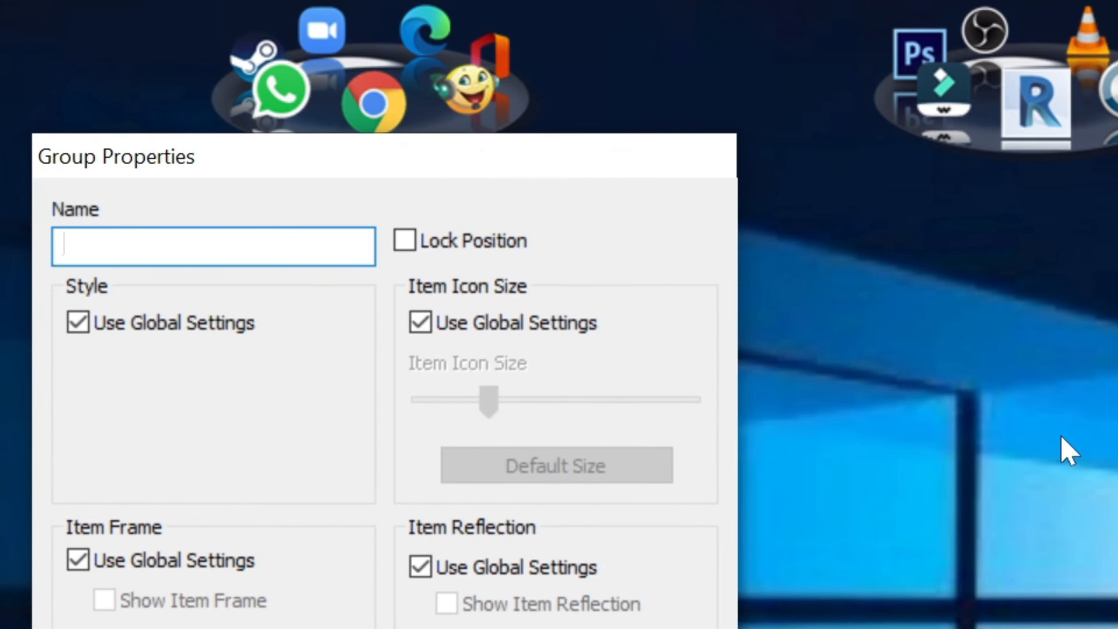
{"action": "type", "text": "APPS"}
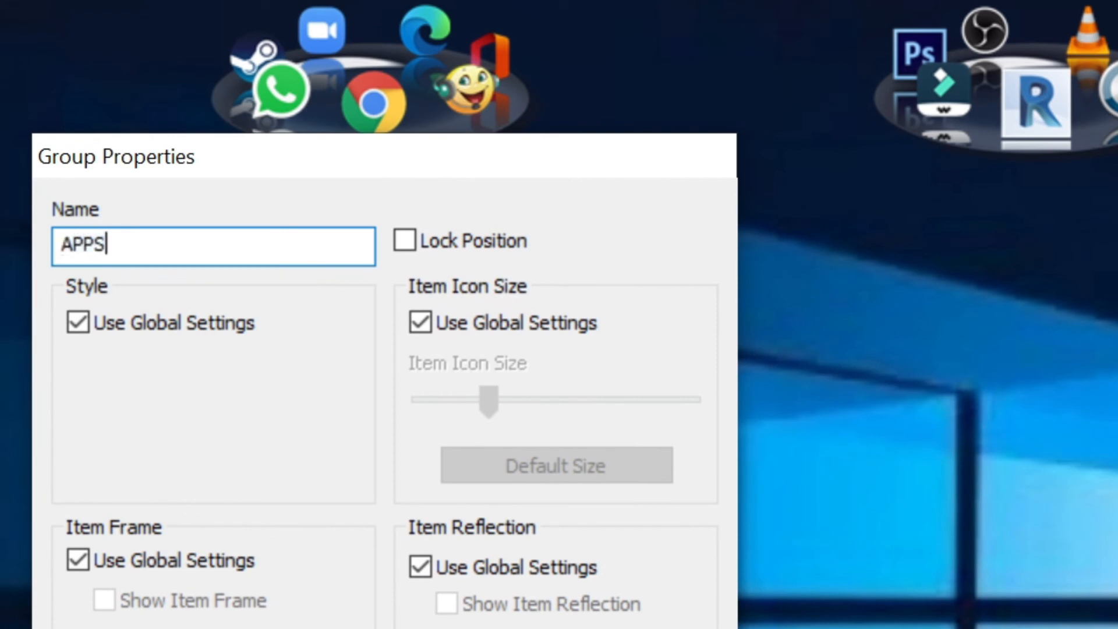